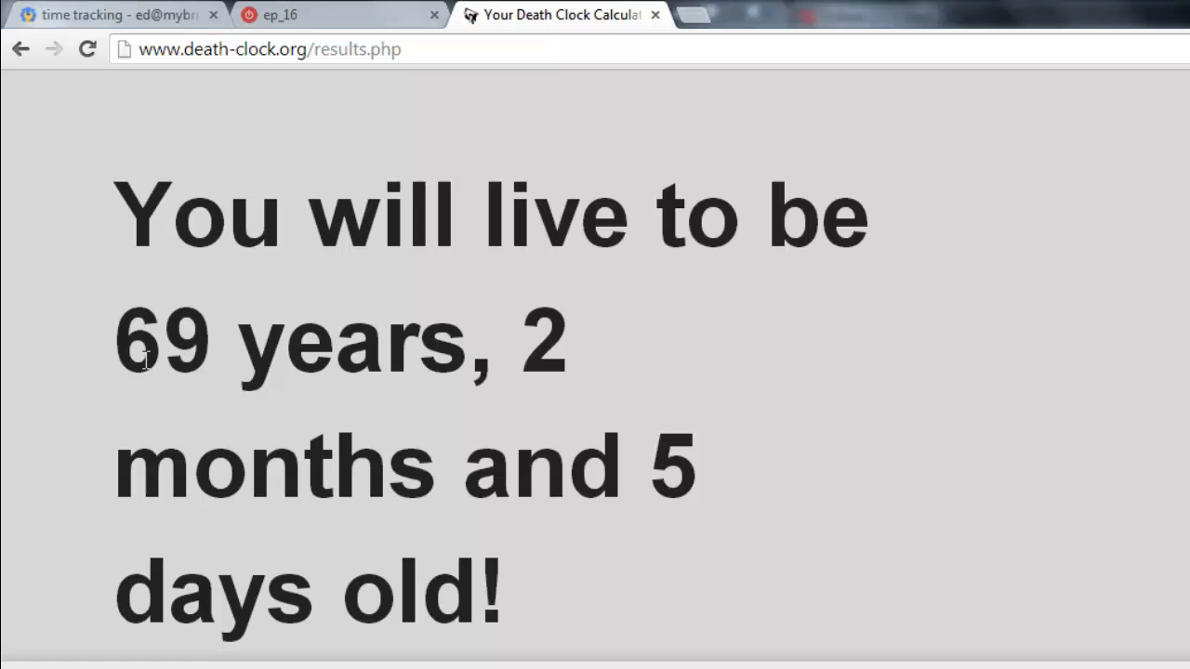
Select the closing print lines after the while loop in ep_16.py.
double_click(162, 337)
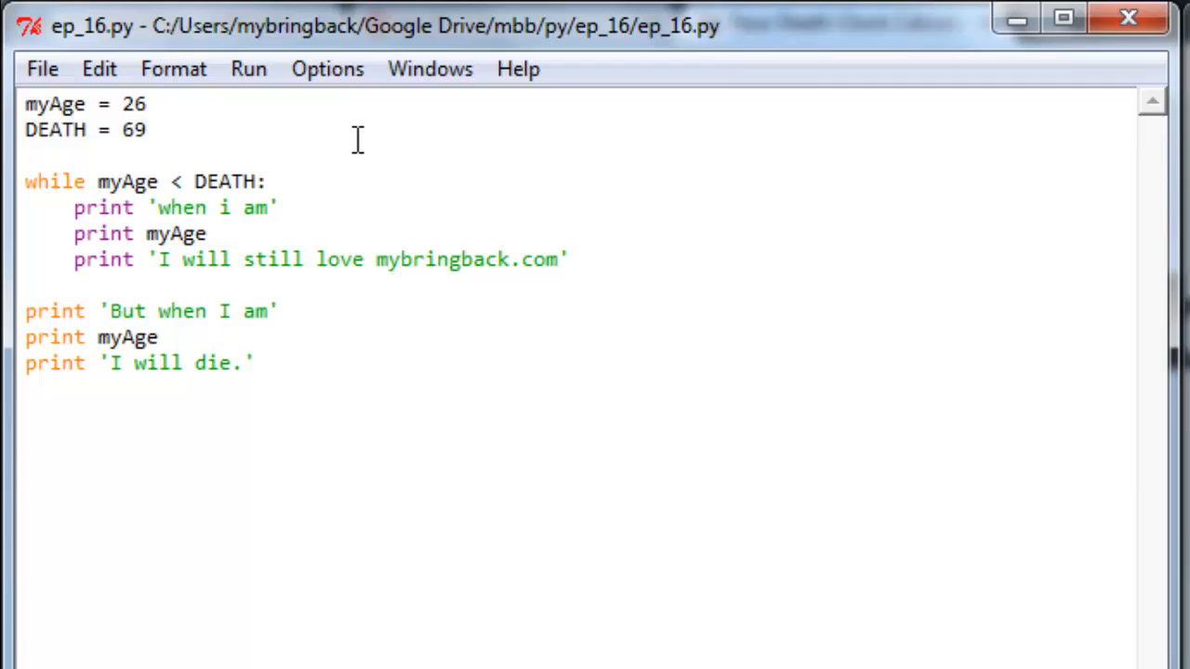
left_click(146, 130)
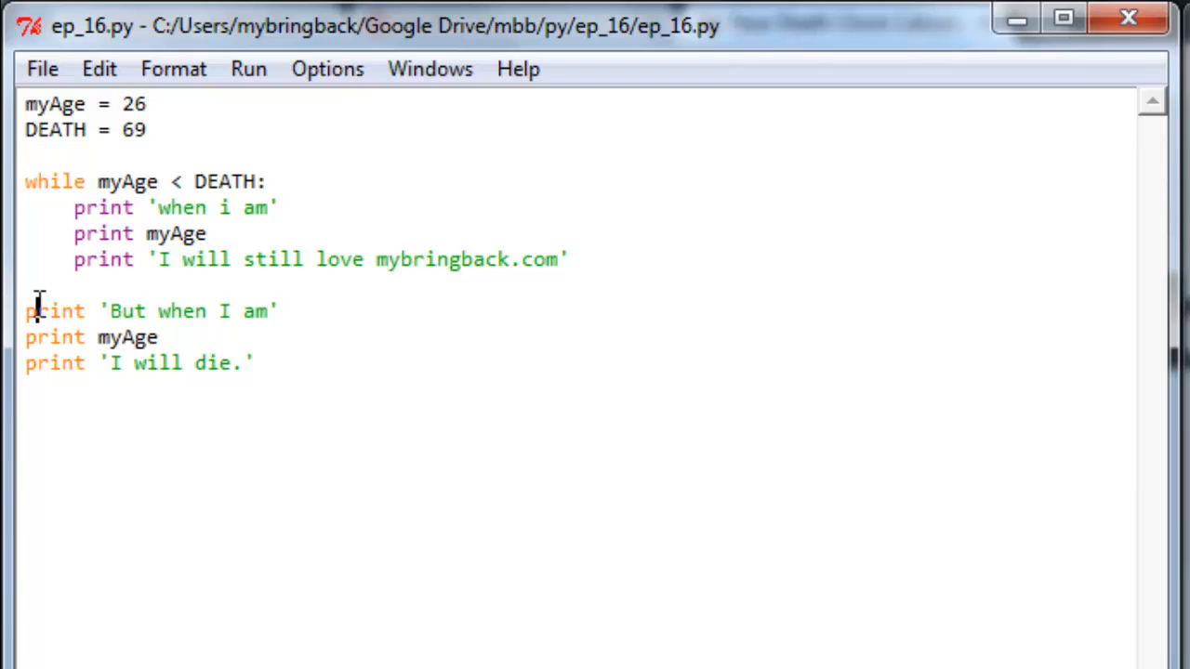
left_click_drag(25, 310, 148, 337)
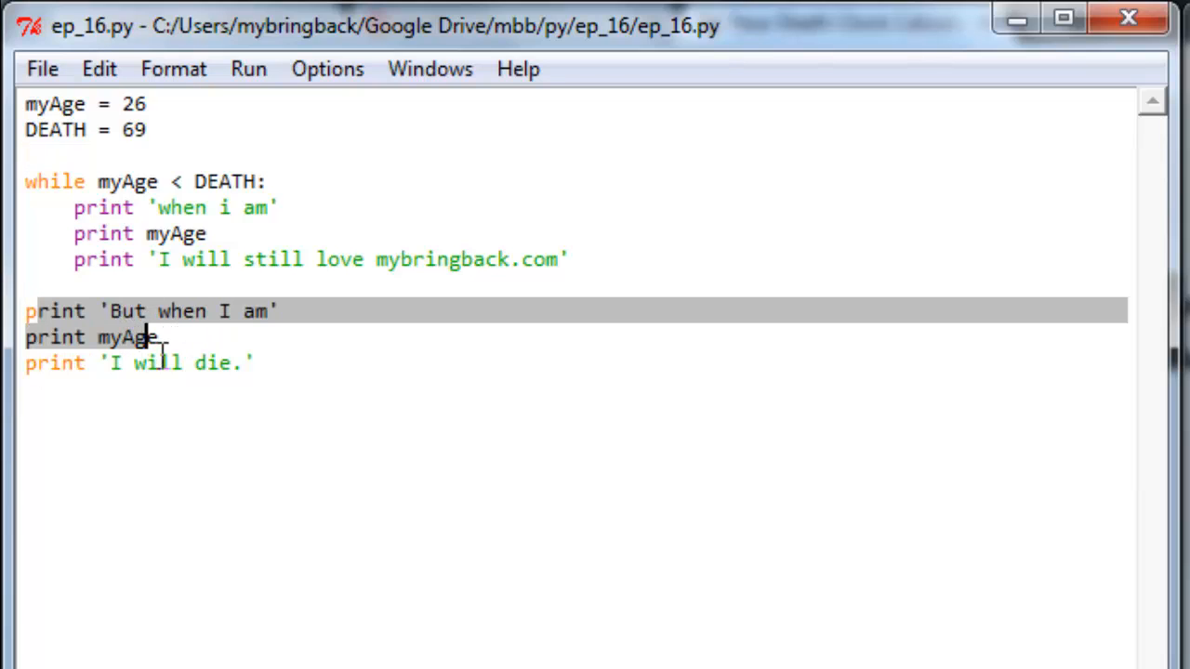
left_click(342, 413)
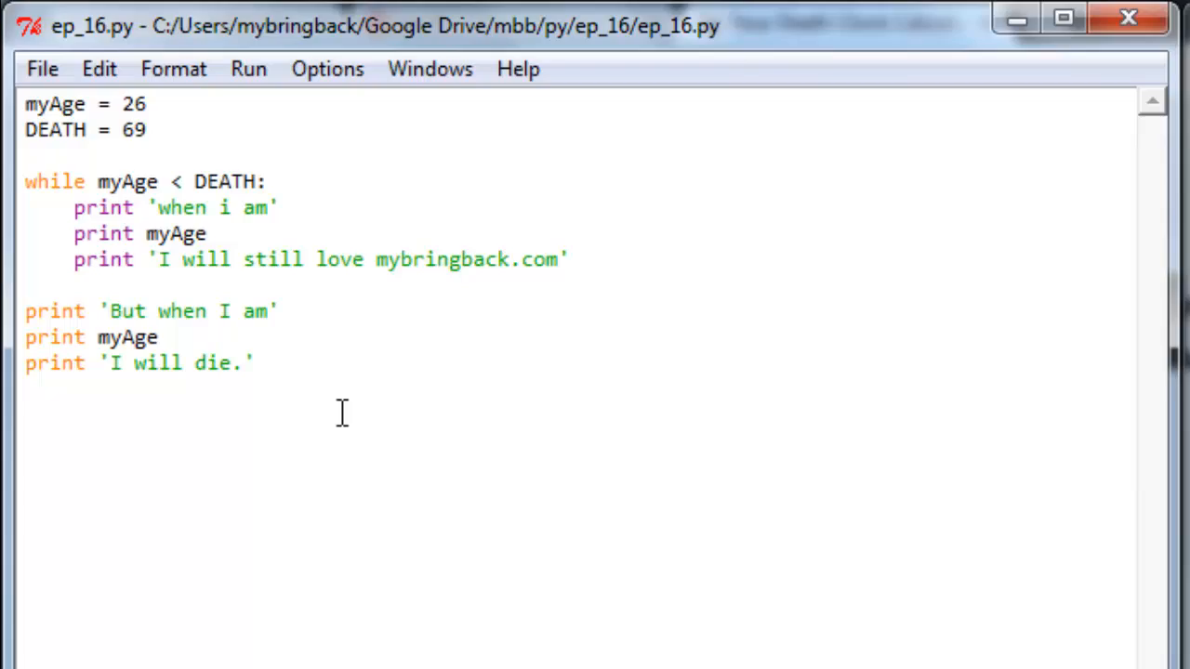
Run ep_16.py and scroll through the endlessly repeating 'when i am', 26 output.
key("F5")
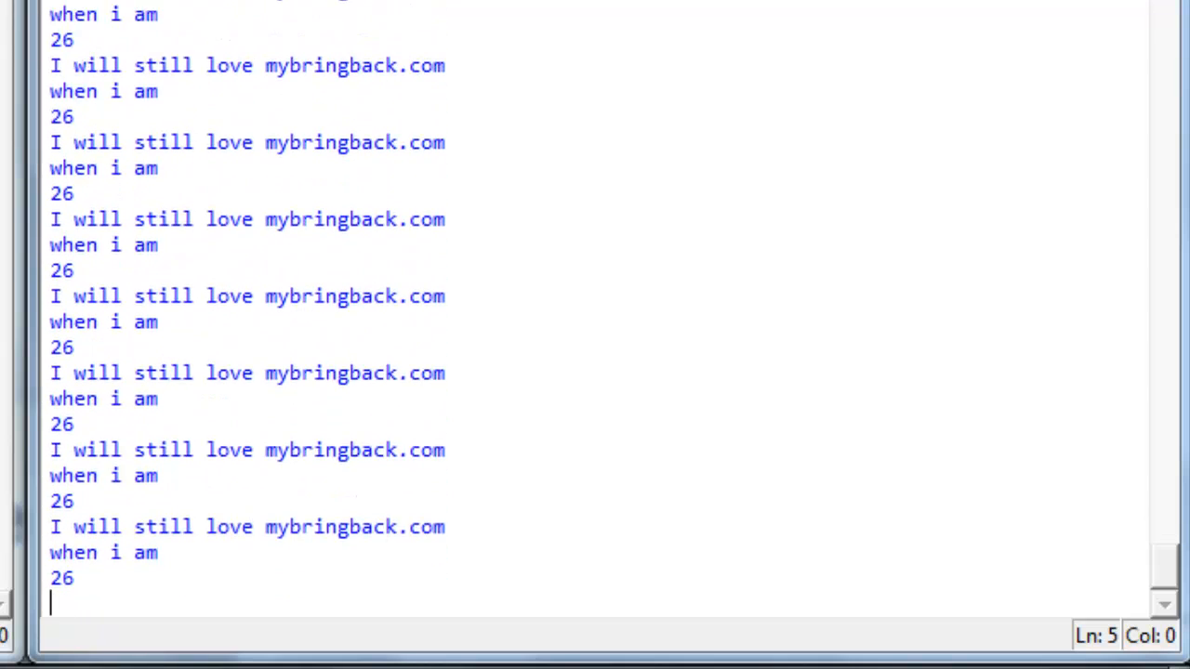
scroll("down", 3)
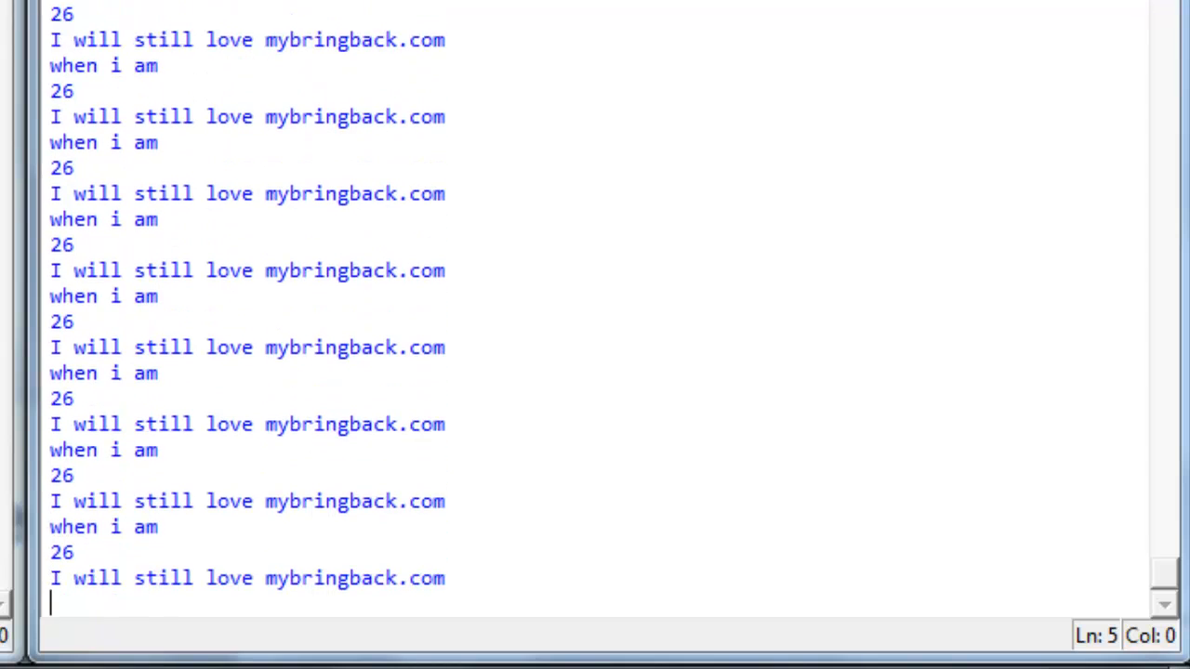
scroll("down", 3)
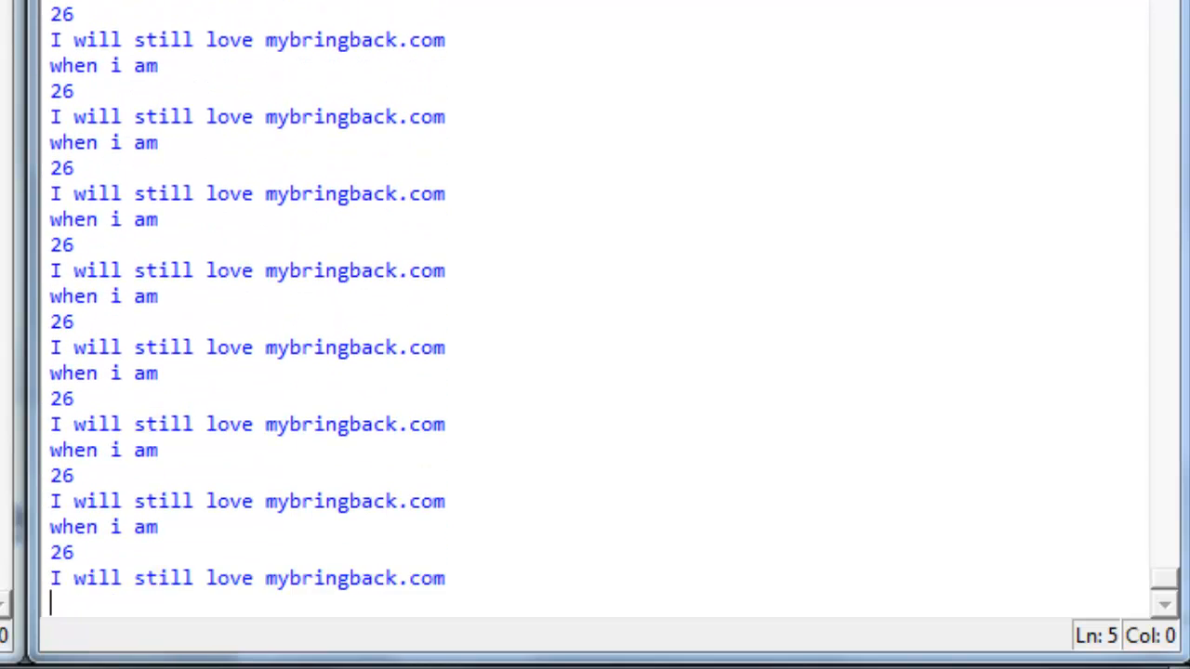
mouse_move(1143, 177)
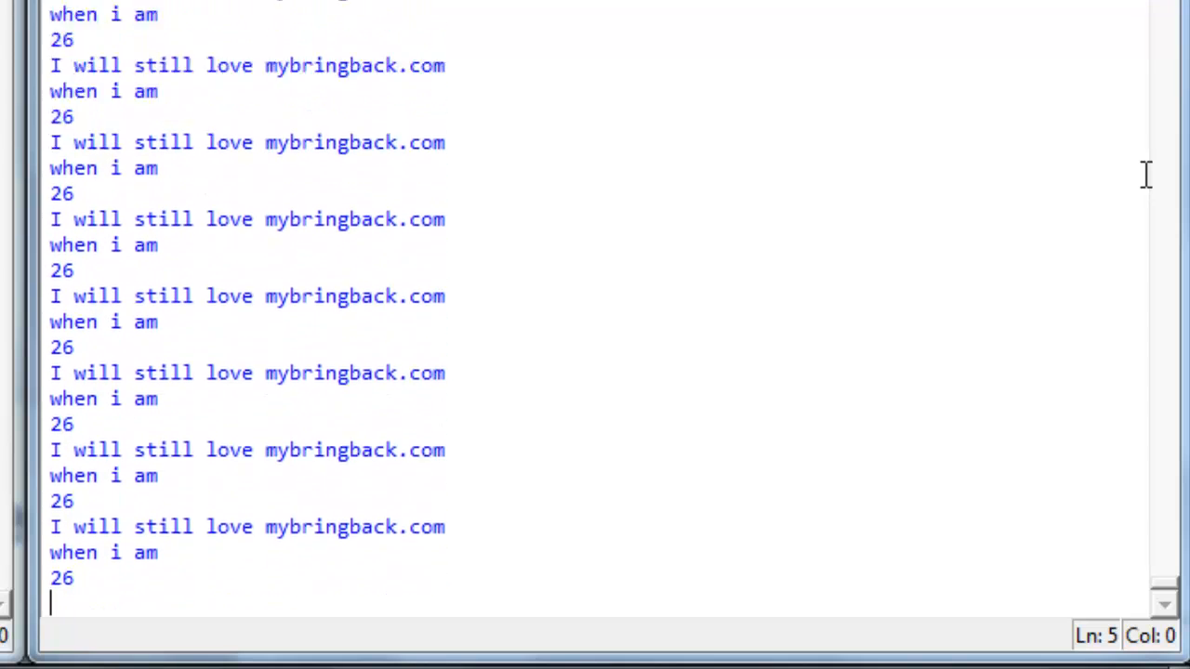
Interrupt the endlessly repeating output with Ctrl+C in the shell.
key("ctrl+c")
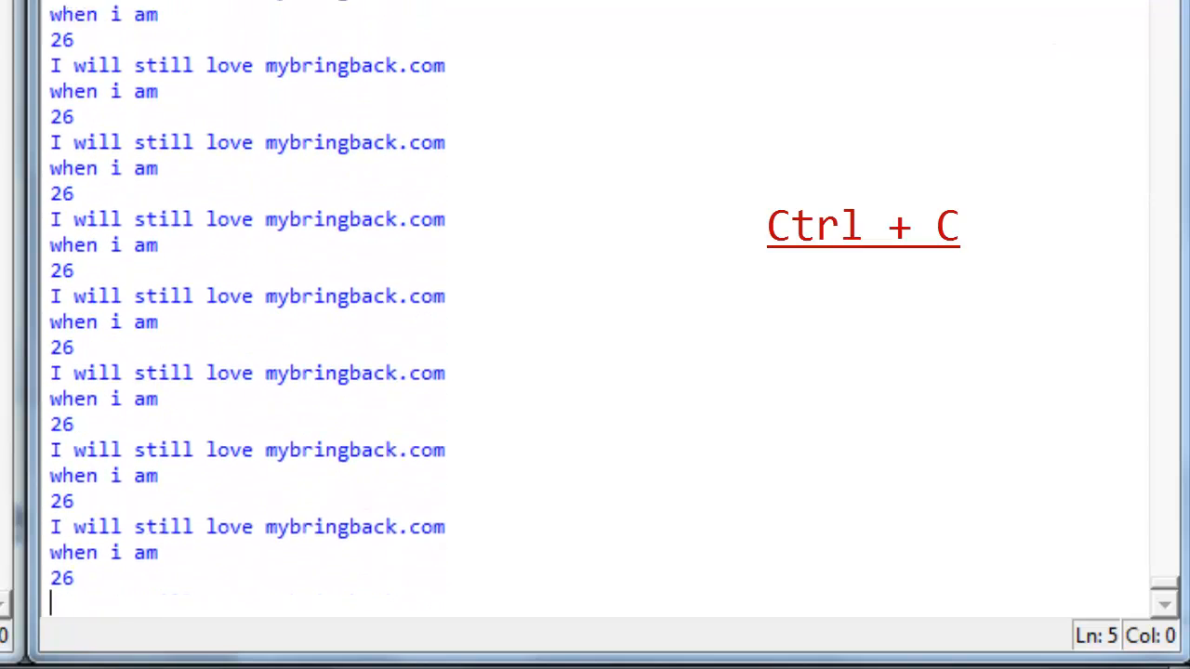
key("ctrl+c")
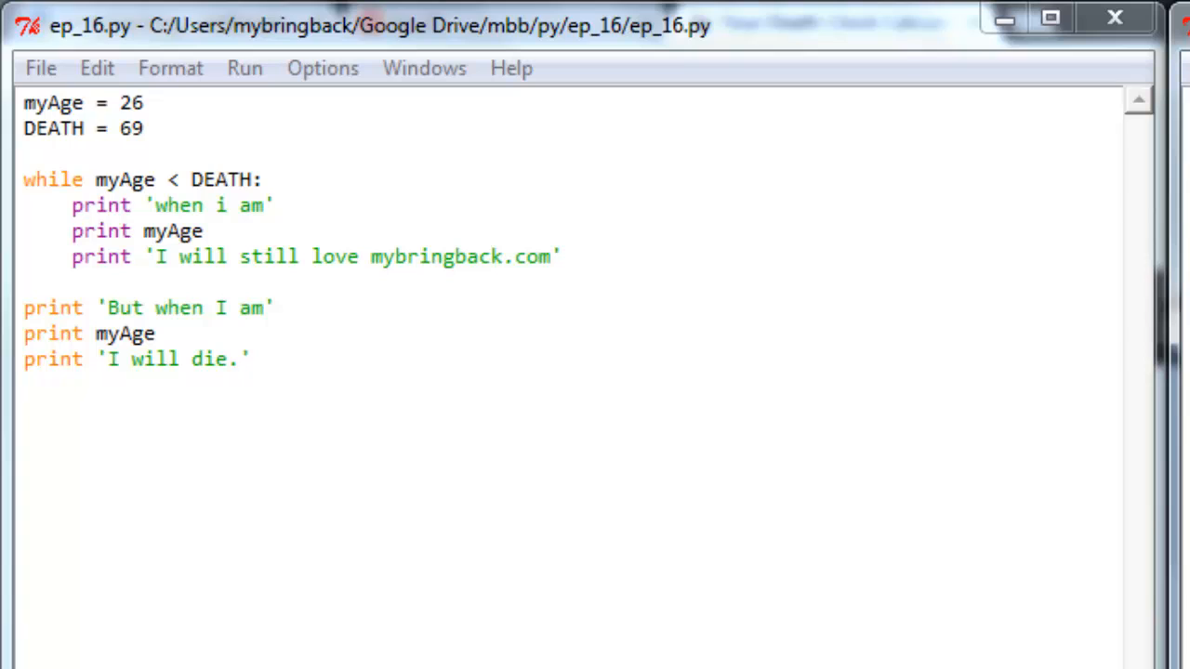
mouse_move(283, 179)
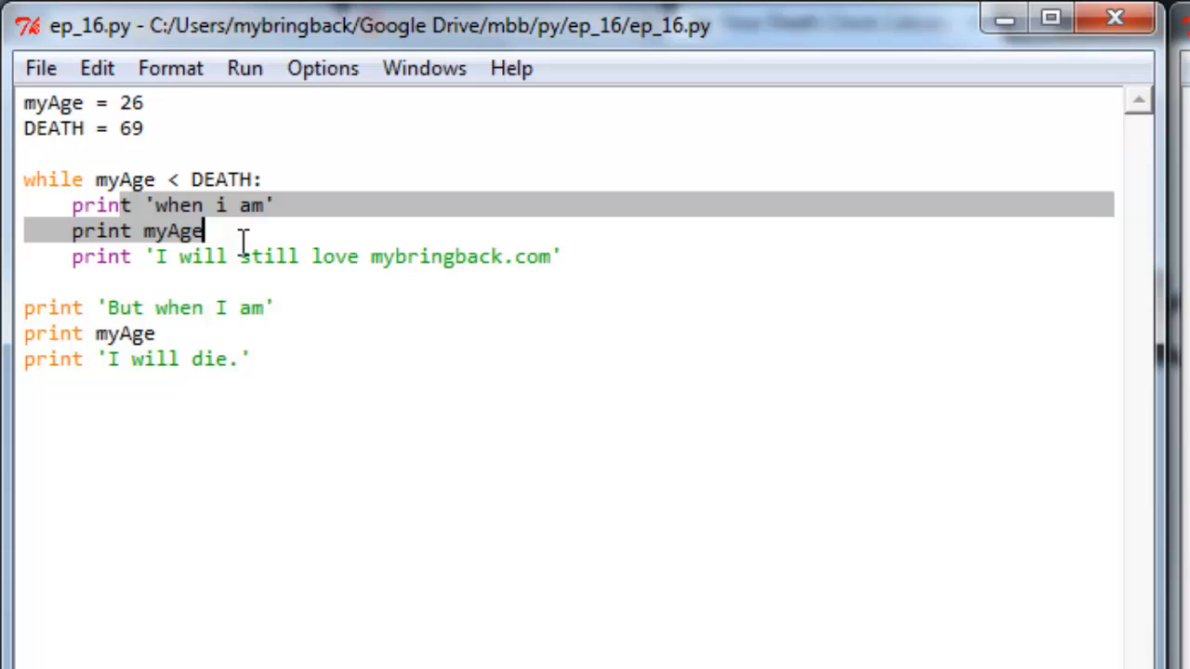
mouse_move(114, 178)
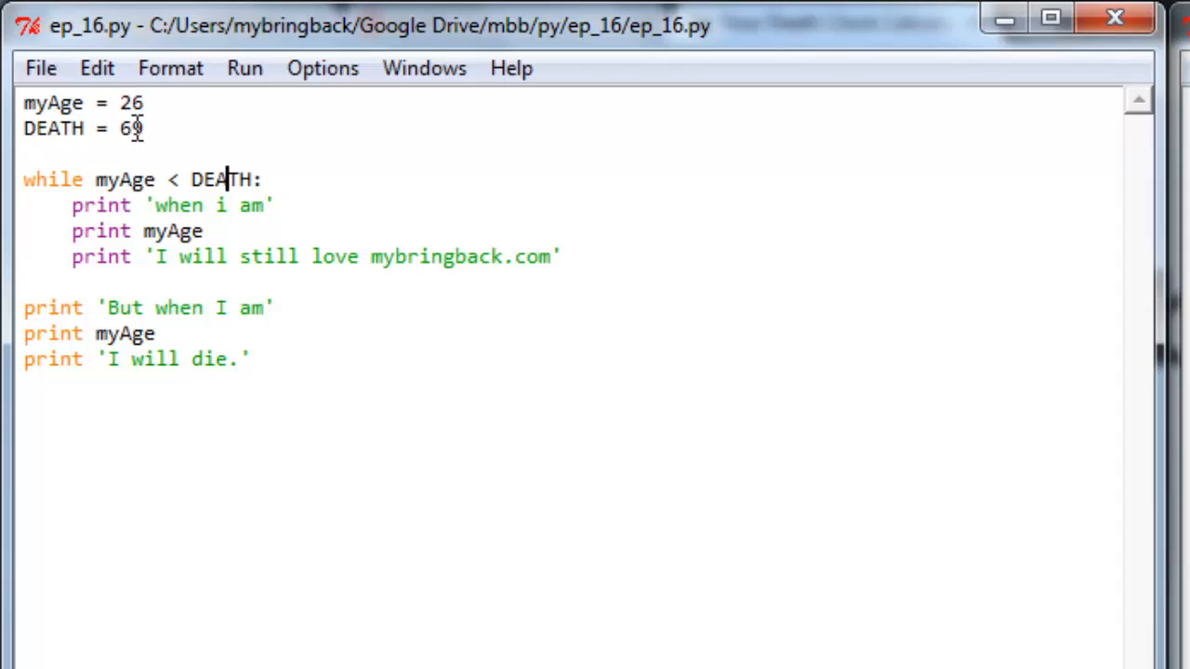
mouse_move(482, 147)
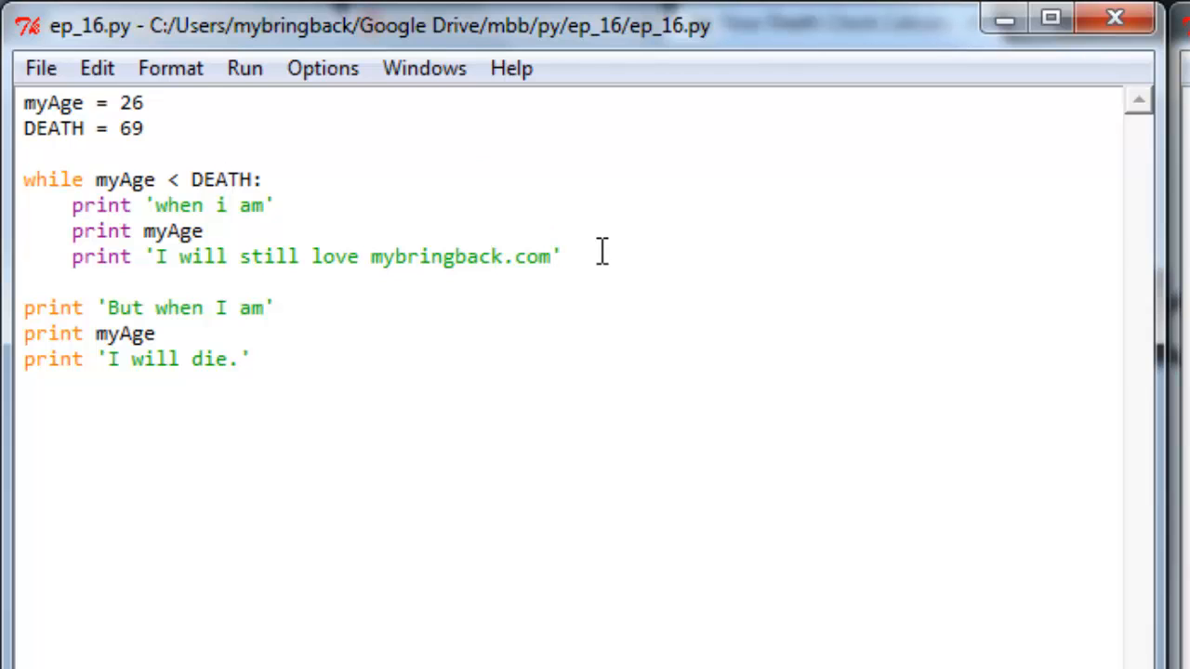
mouse_move(490, 231)
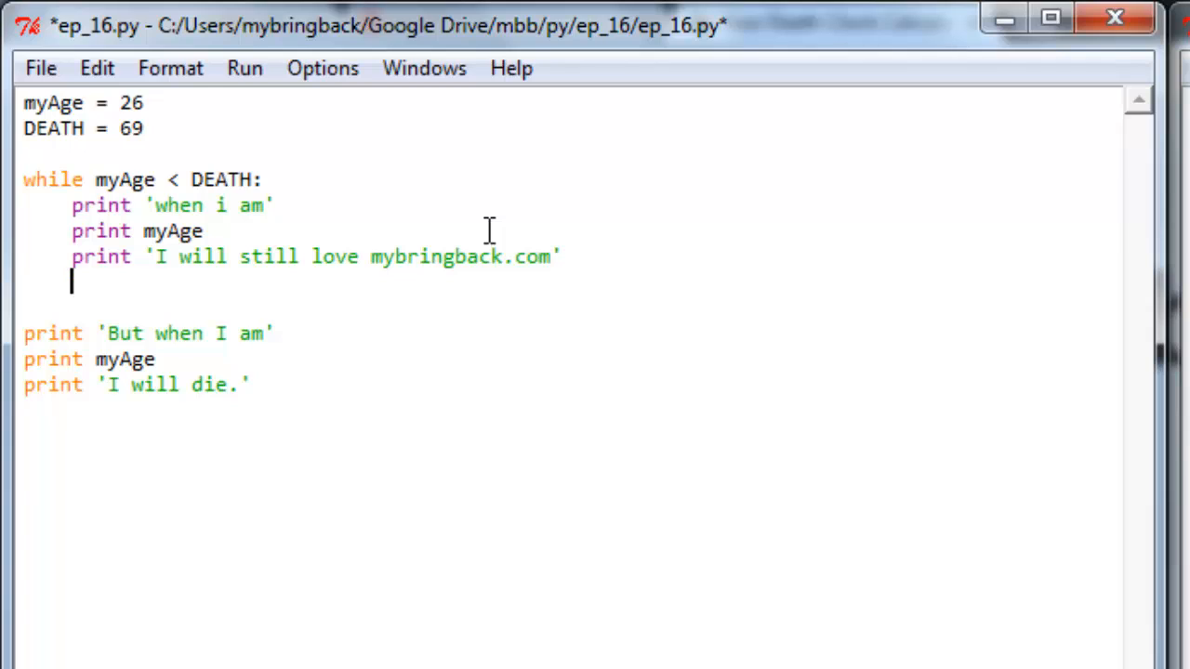
Add 'myAge += 1' as the loop's last line and rerun the module.
type("myA")
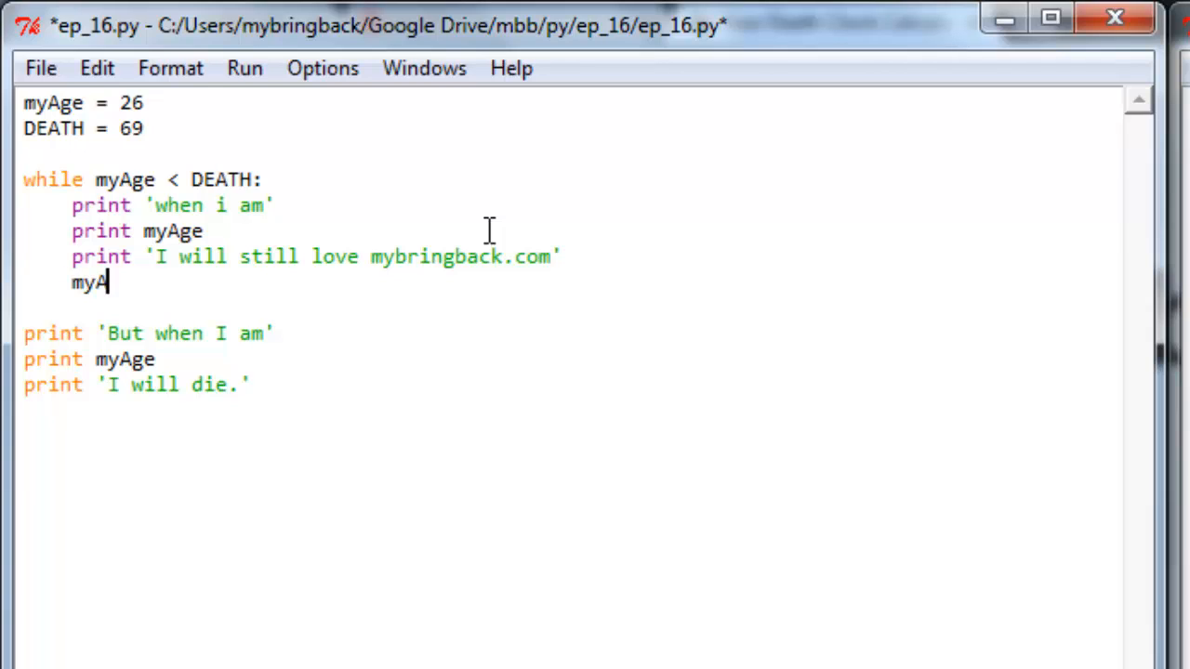
type("ge += 1")
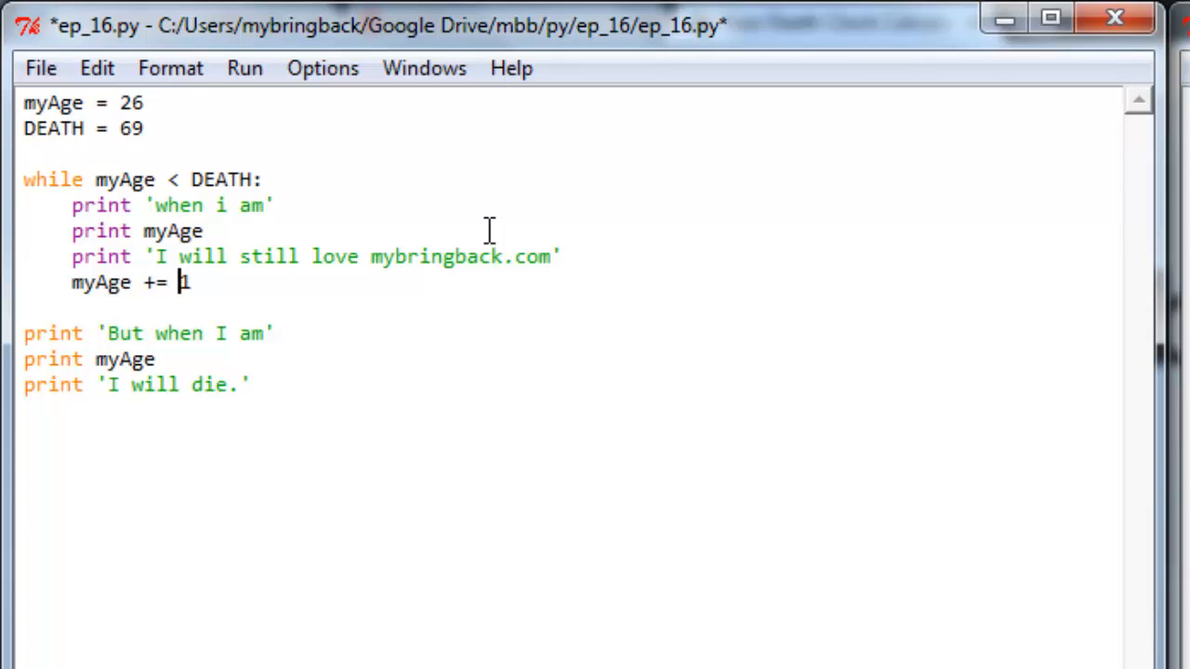
key("F5")
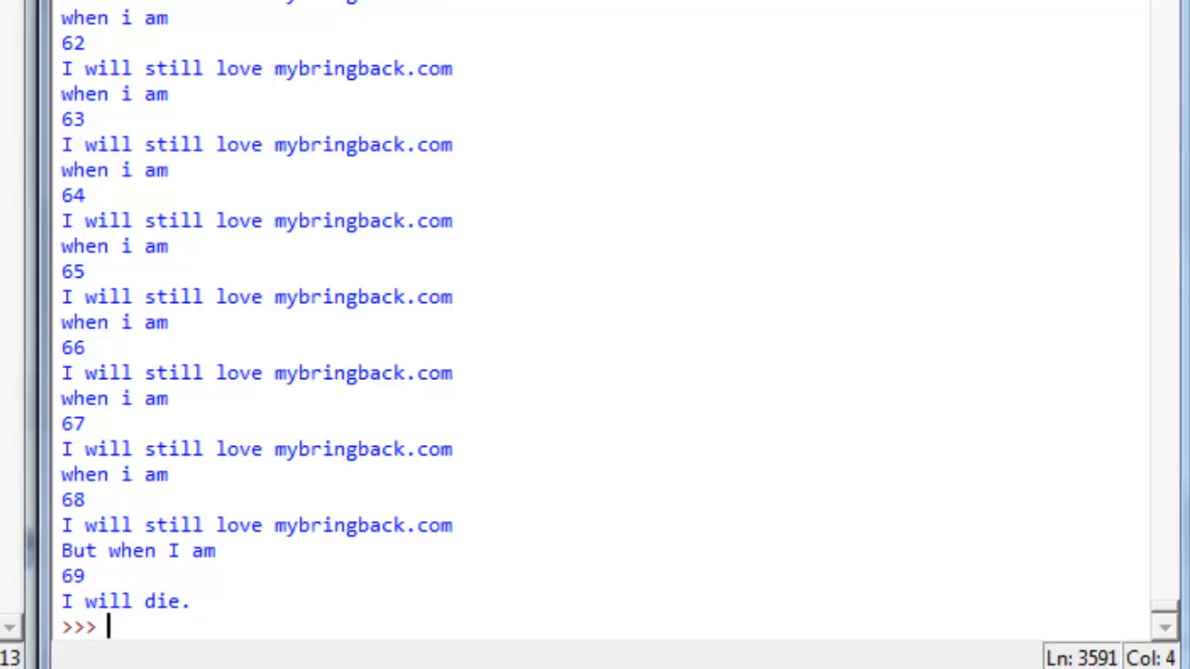
scroll("up", 3)
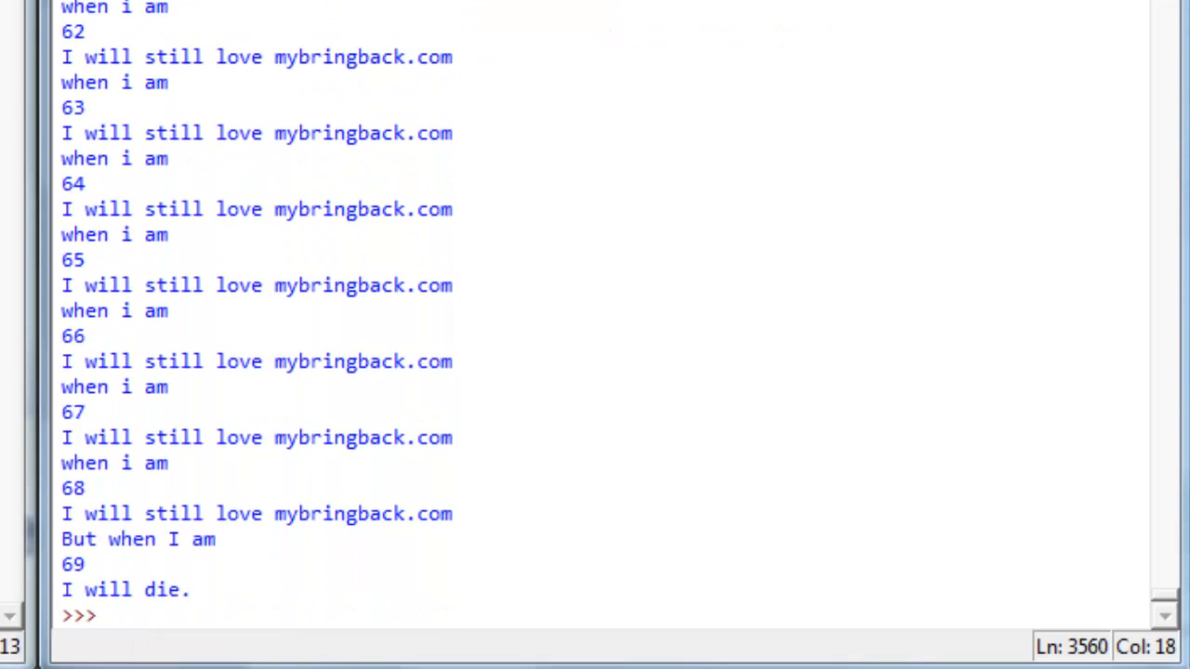
mouse_move(196, 389)
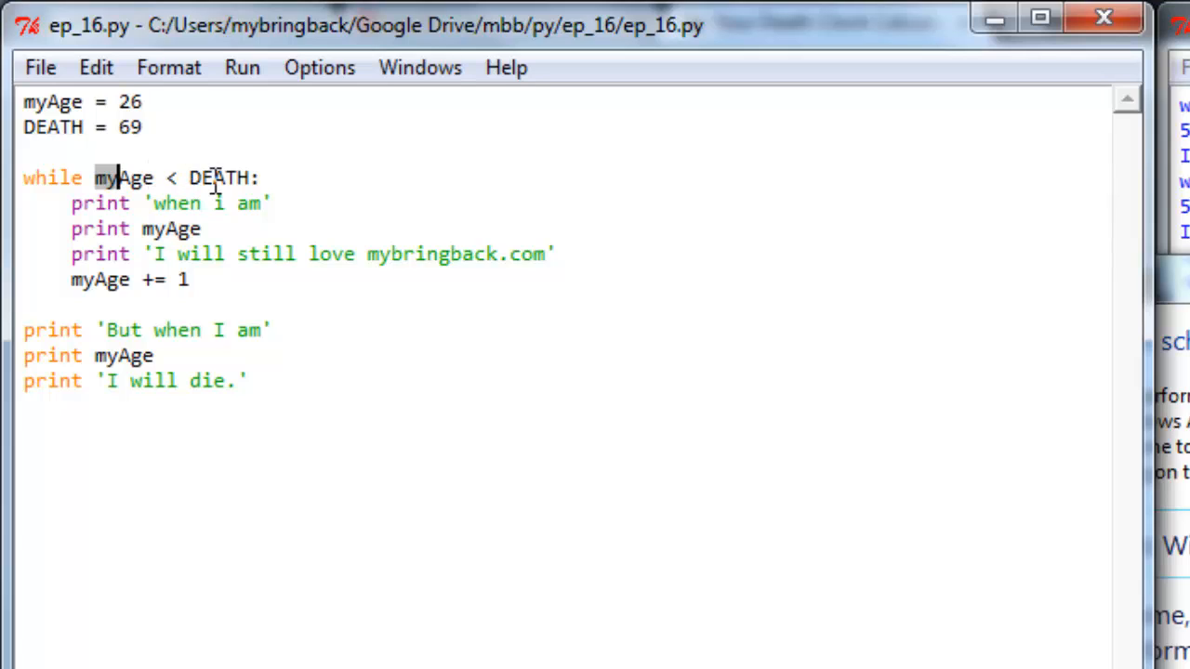
left_click(204, 204)
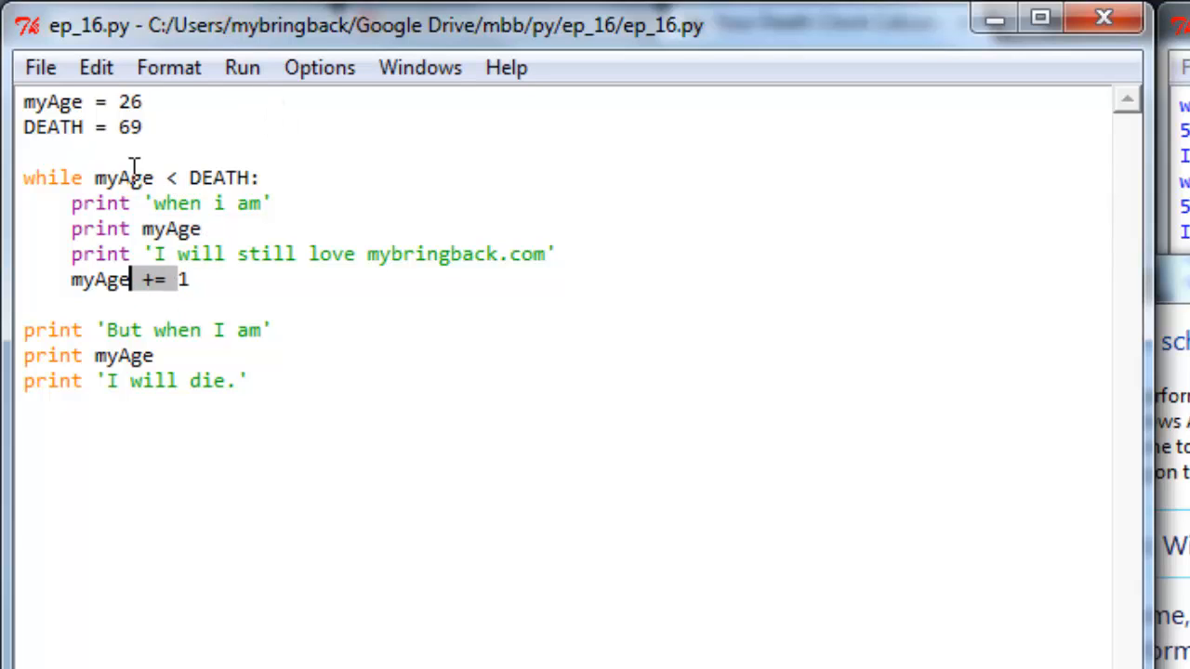
mouse_move(79, 286)
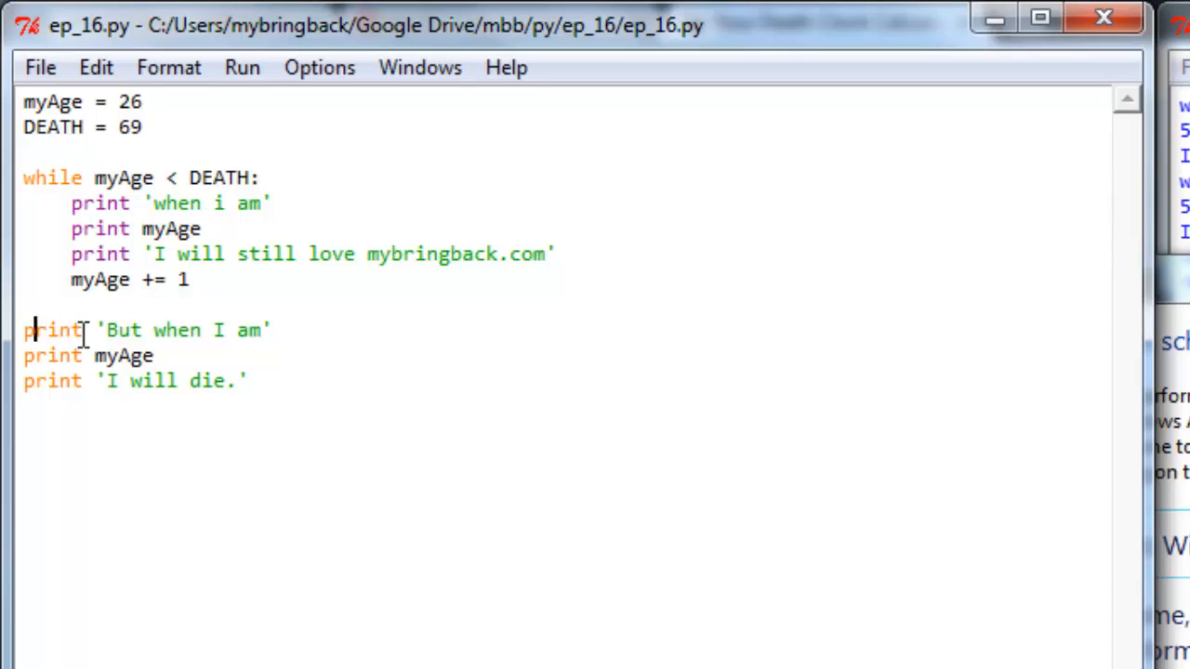
left_click_drag(24, 330, 247, 381)
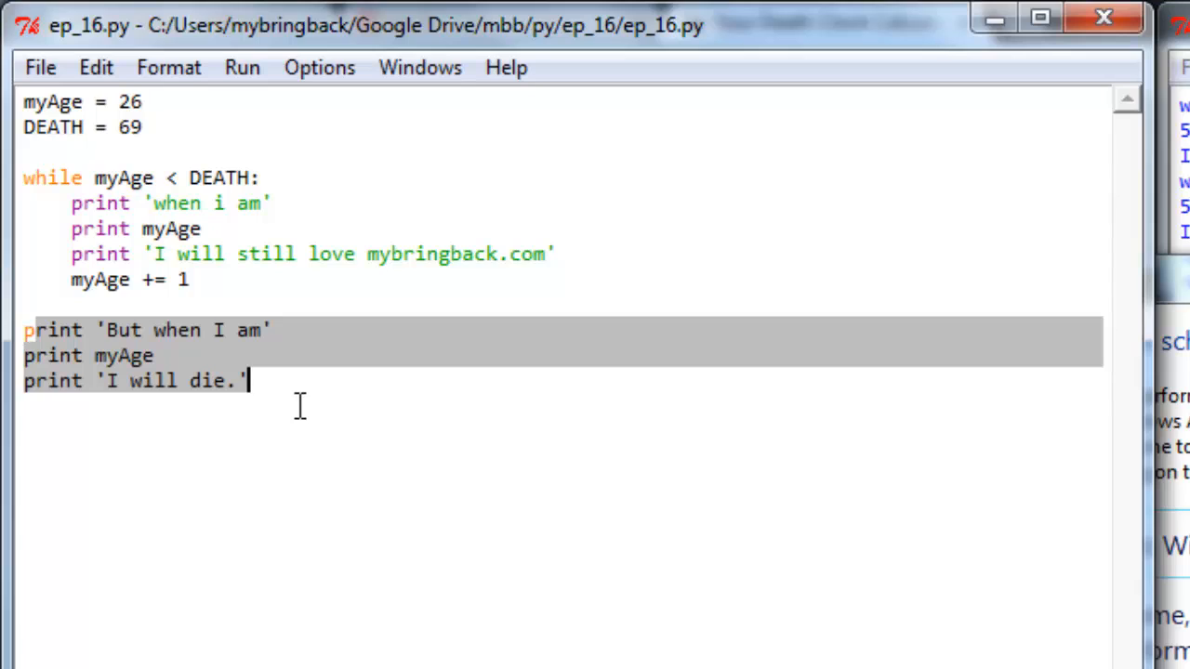